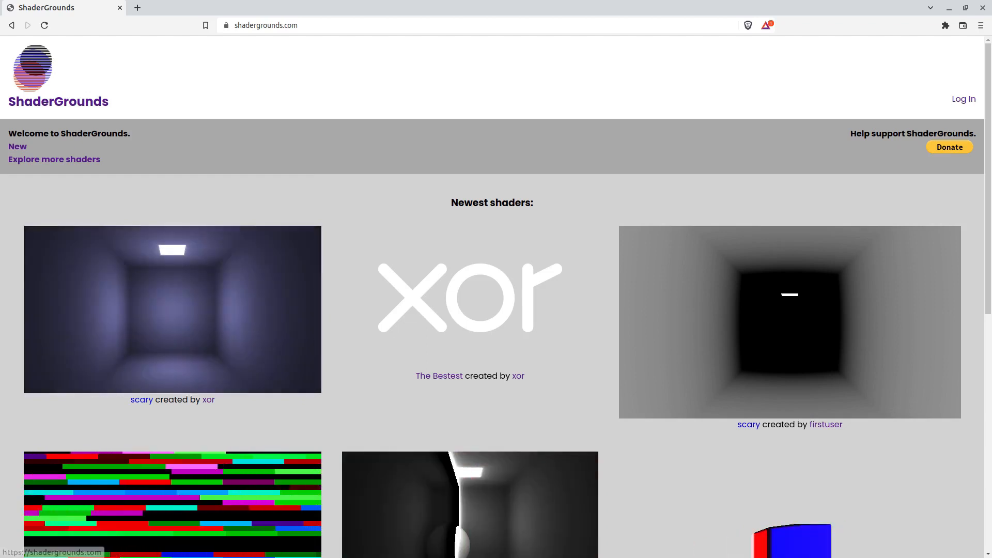
Step: Start a new shader from the home page and review the default fragment shader code
click(18, 146)
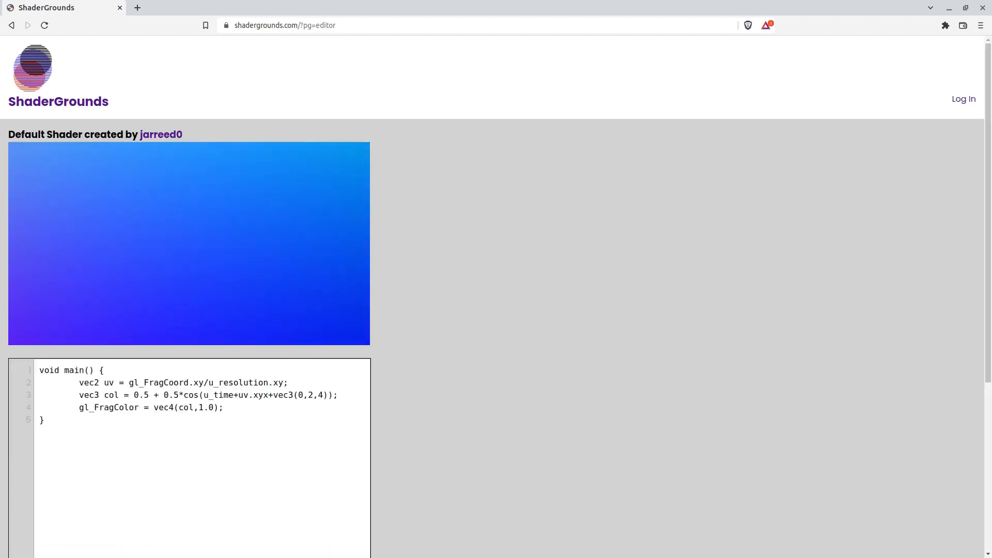
scroll(down, 3)
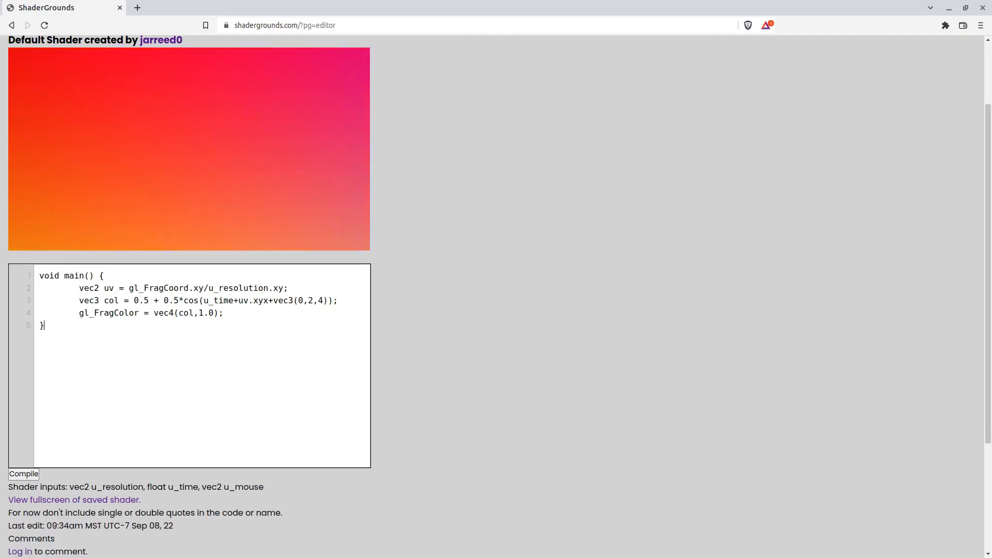
click(24, 473)
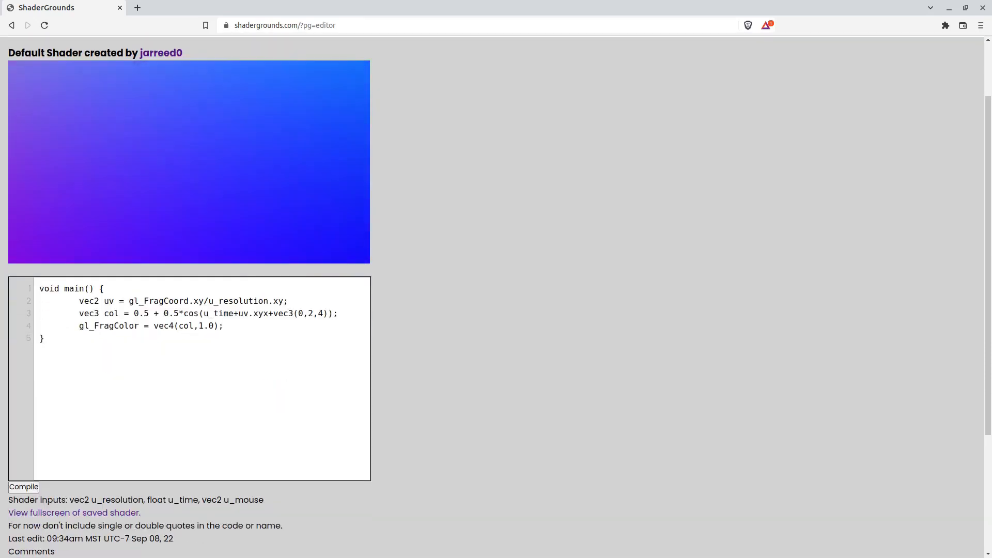
click(24, 487)
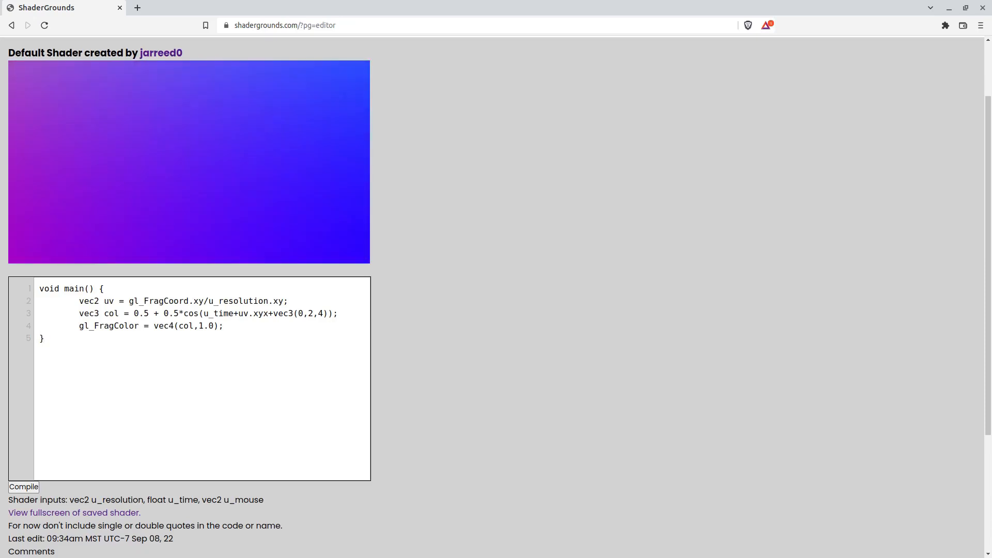
Step: Look over the Compile area and comments, then maximize the browser window
scroll(down, 3)
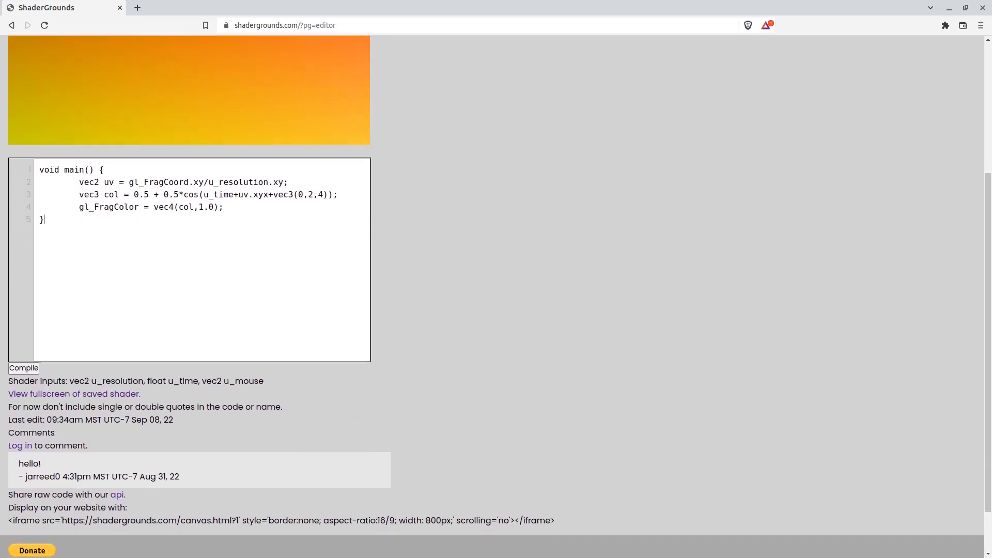
click(24, 368)
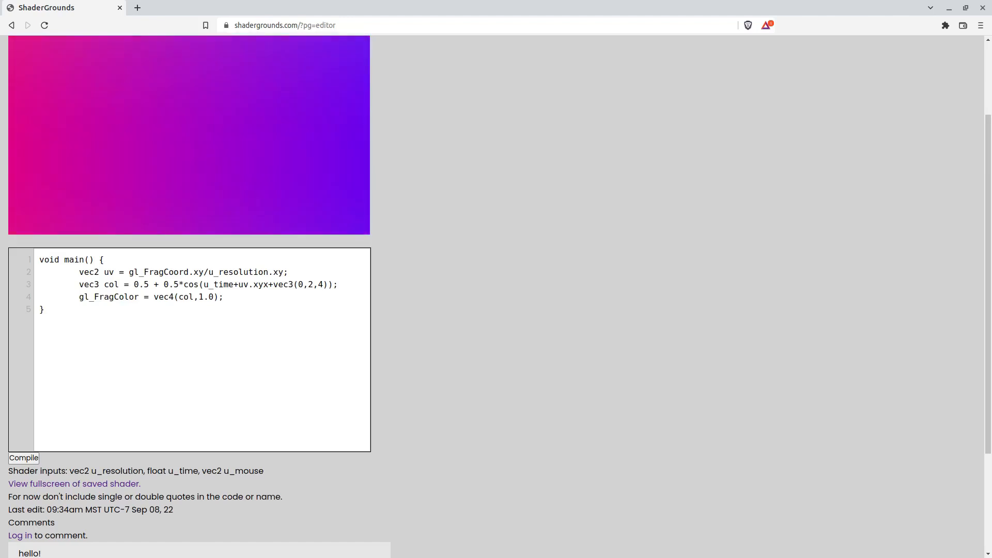
scroll(up, 3)
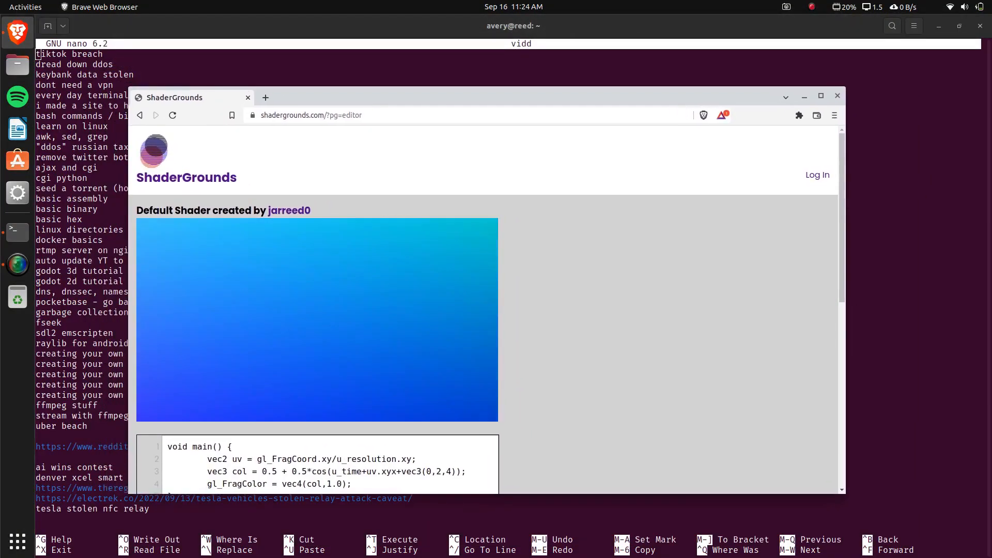
click(821, 96)
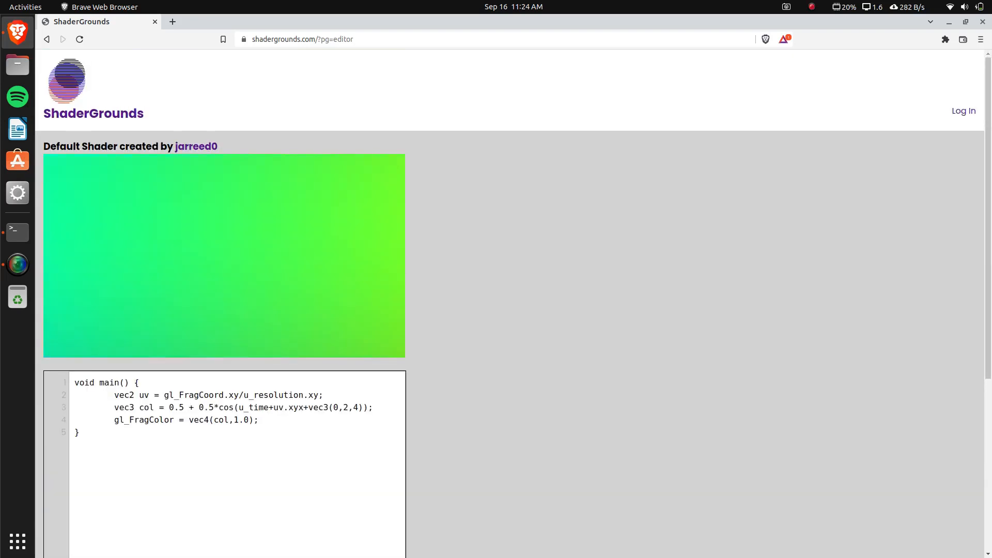
Step: Review the sign-up form, then sign in and land on the newest shaders home page
click(964, 111)
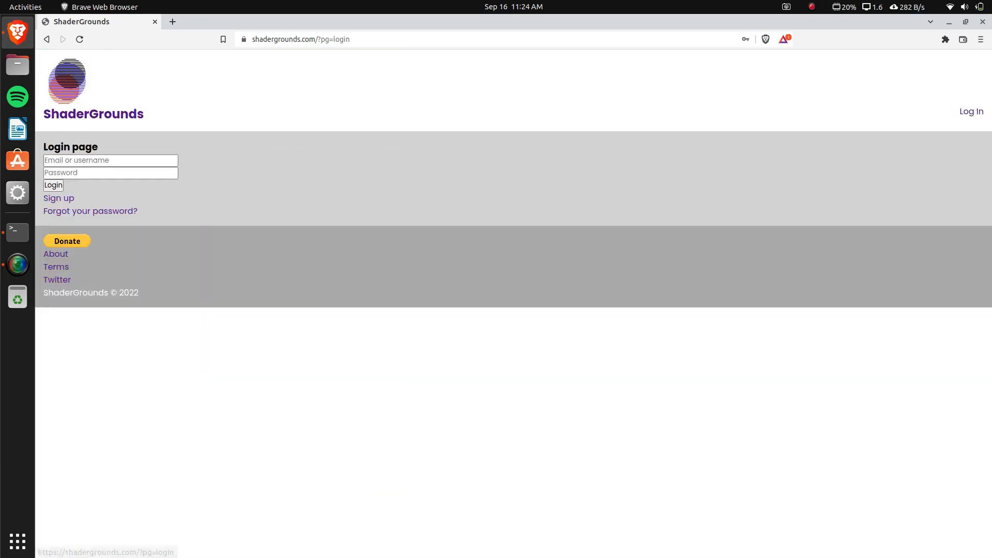
click(58, 199)
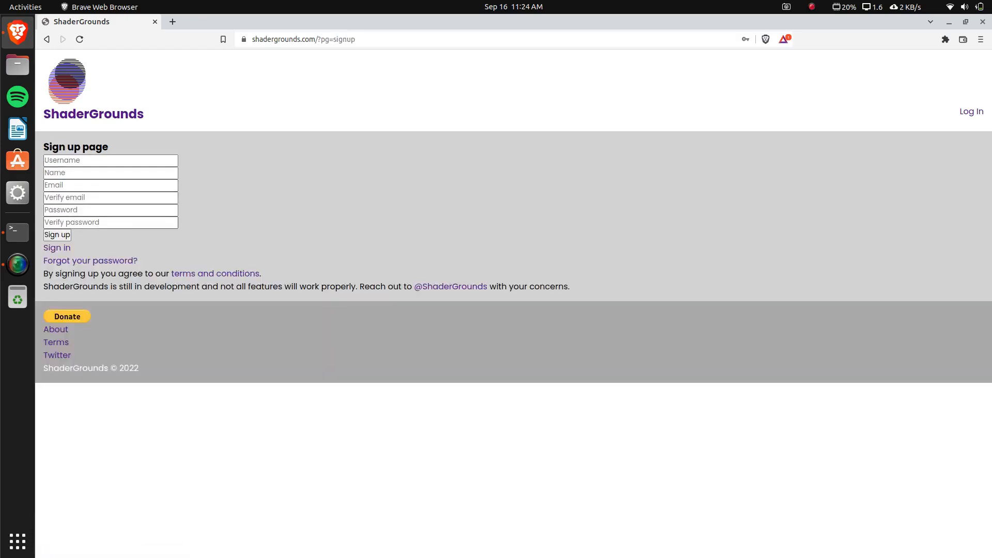
click(110, 198)
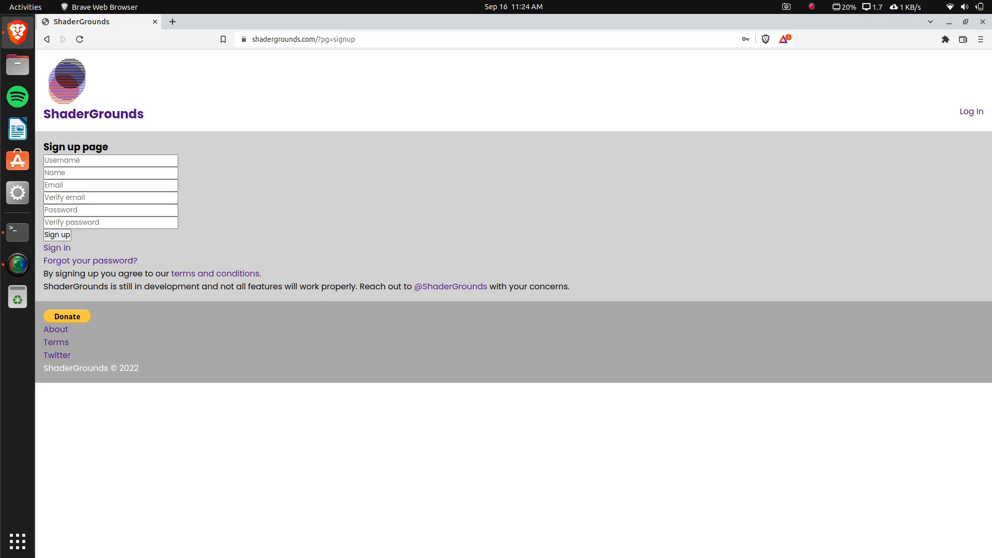
mouse_move(56, 247)
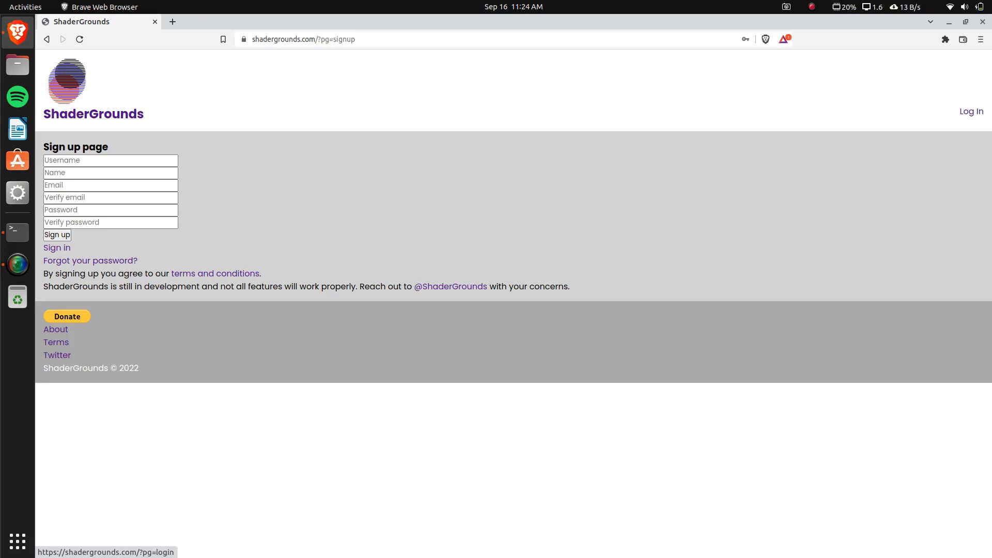
click(55, 247)
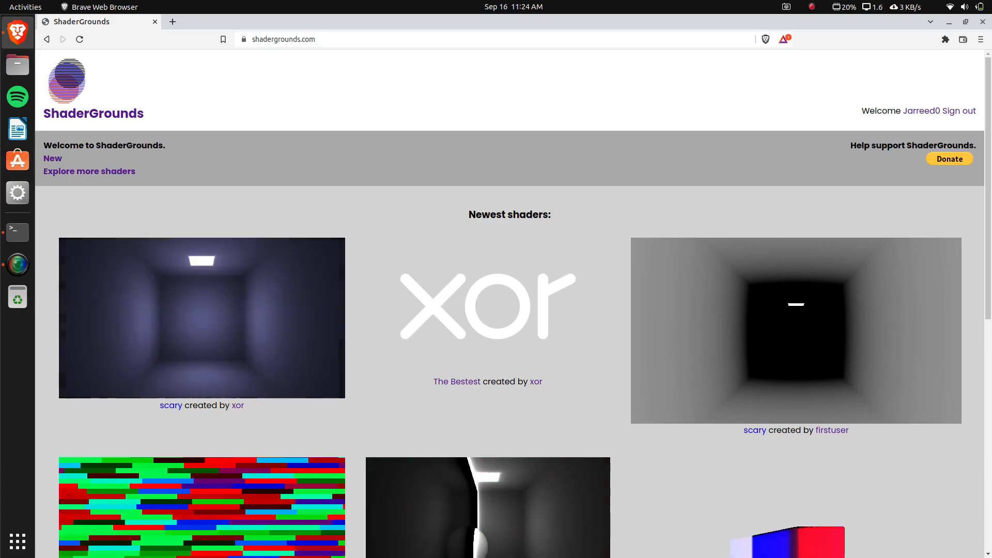
click(923, 111)
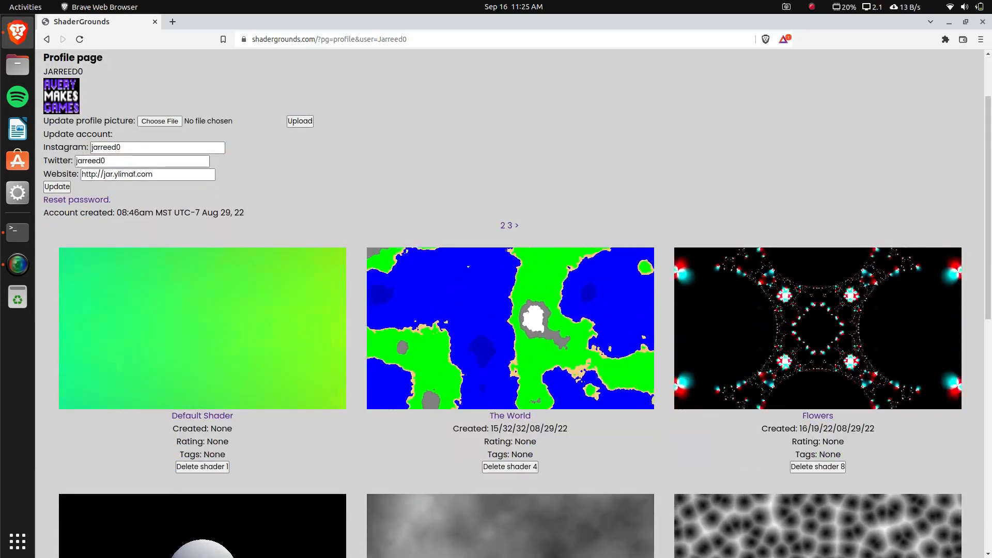
click(201, 415)
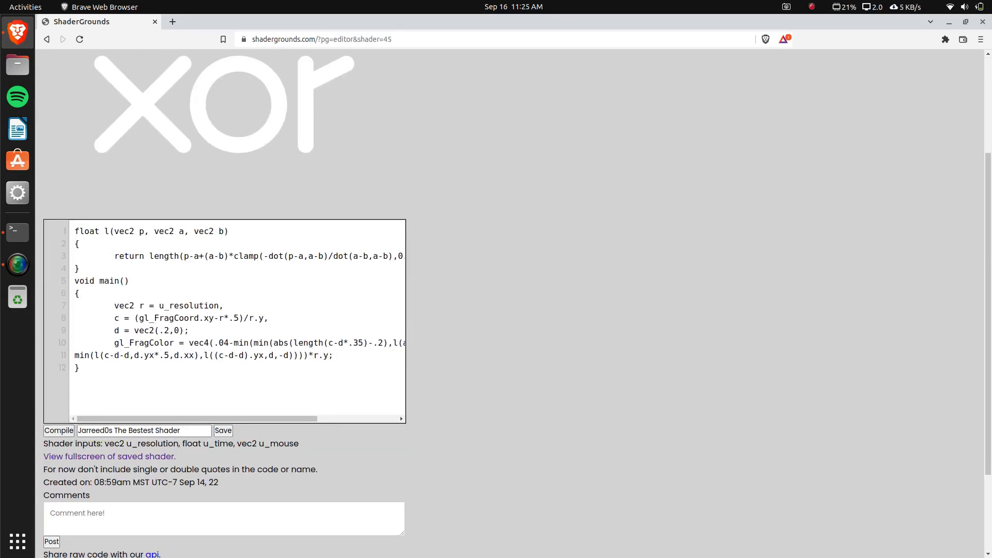
click(145, 430)
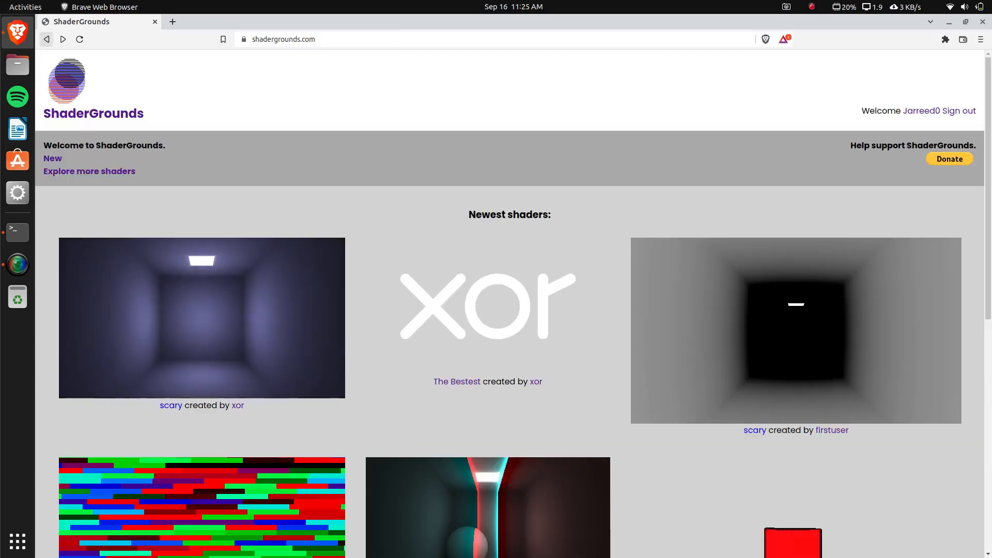
Step: Browse xor's scary shader raymarching code, then return to the newest shaders home page
scroll(down, 3)
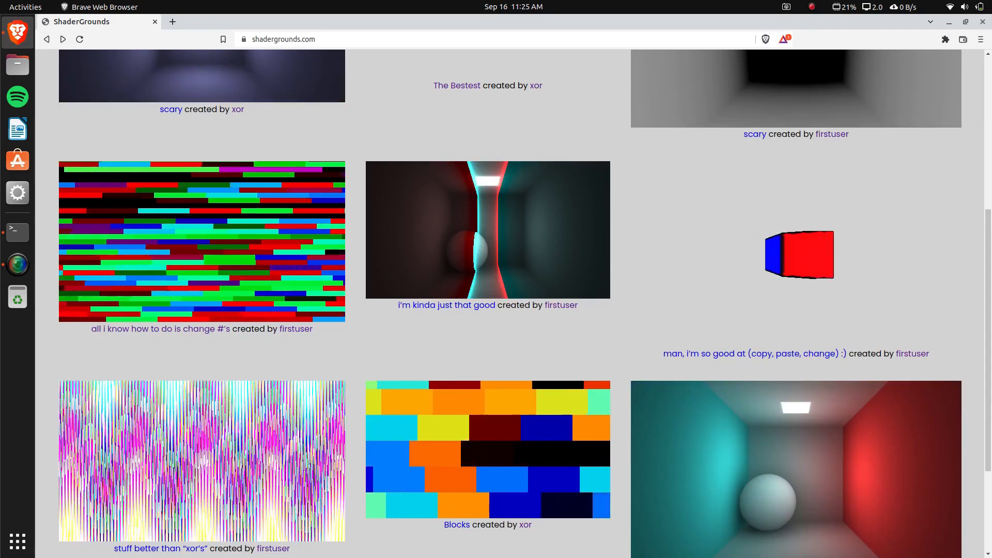
scroll(up, 3)
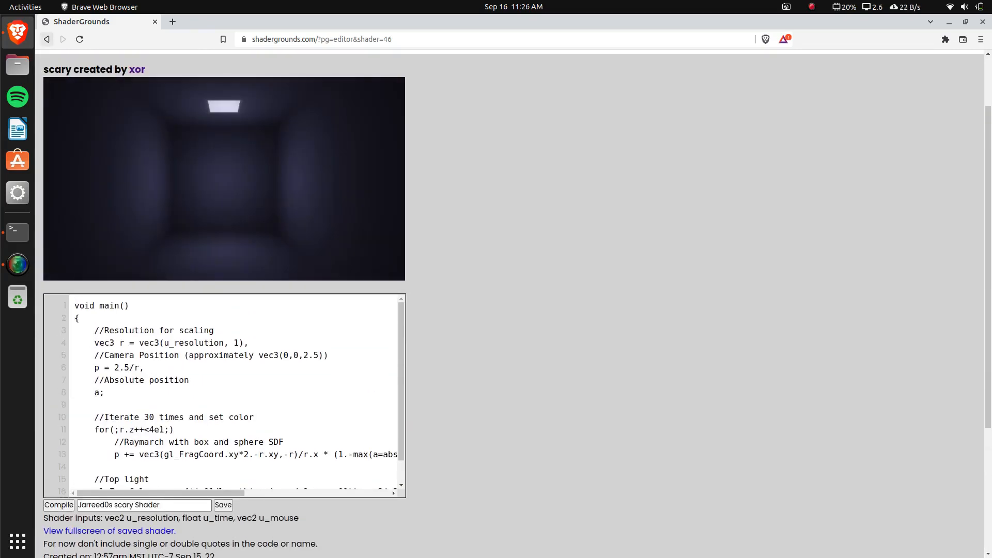
click(46, 39)
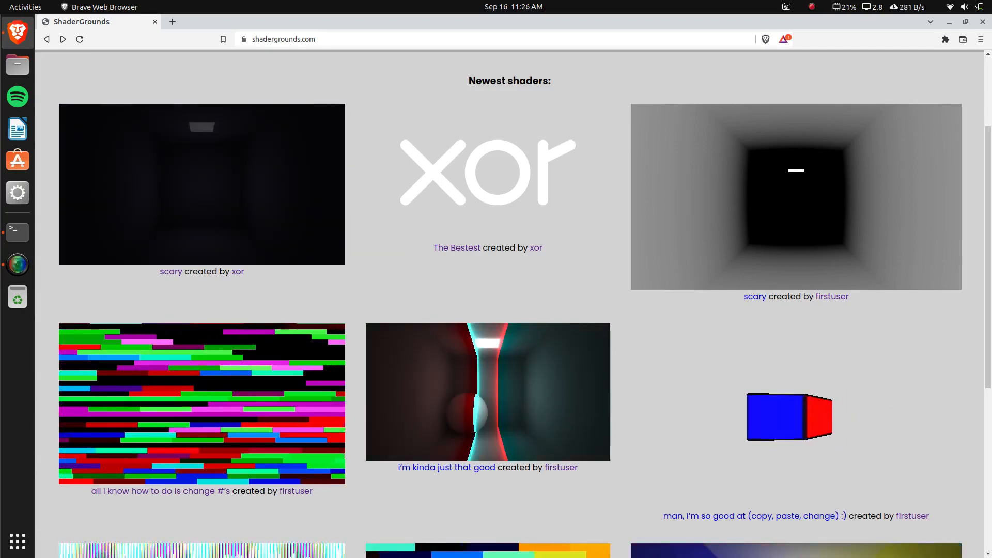
scroll(down, 3)
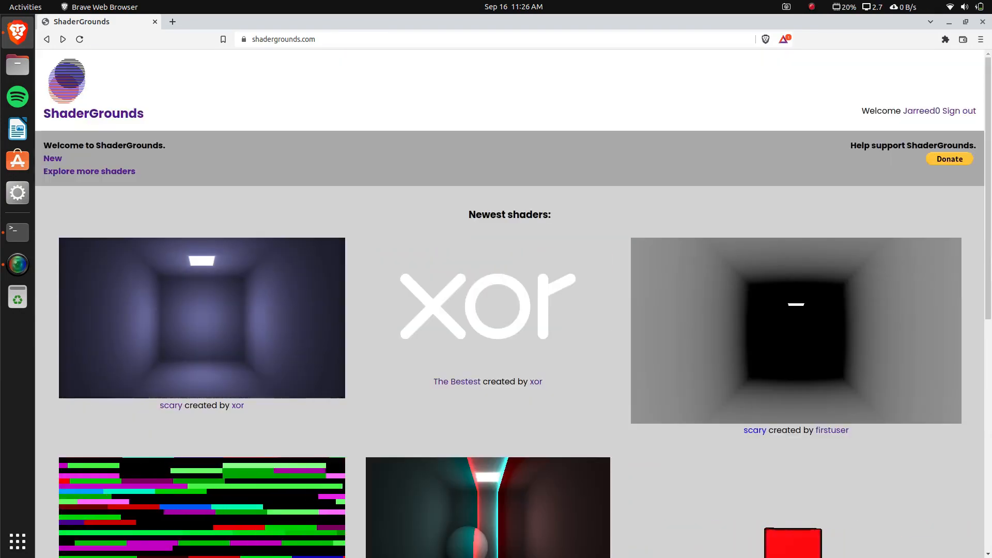
Step: Scroll past The World shader's comments and iframe embed code, then get its raw code via the api link
scroll(down, 3)
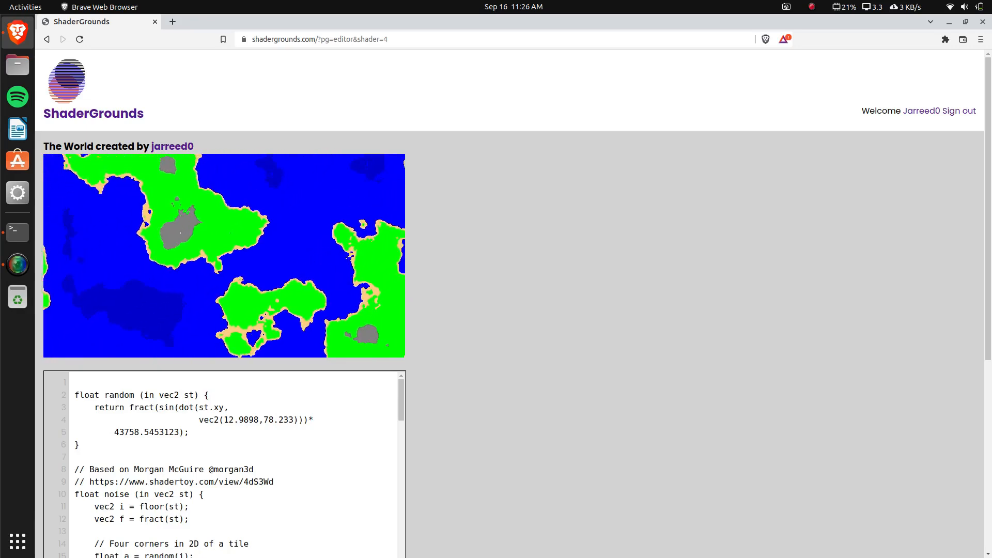
scroll(down, 3)
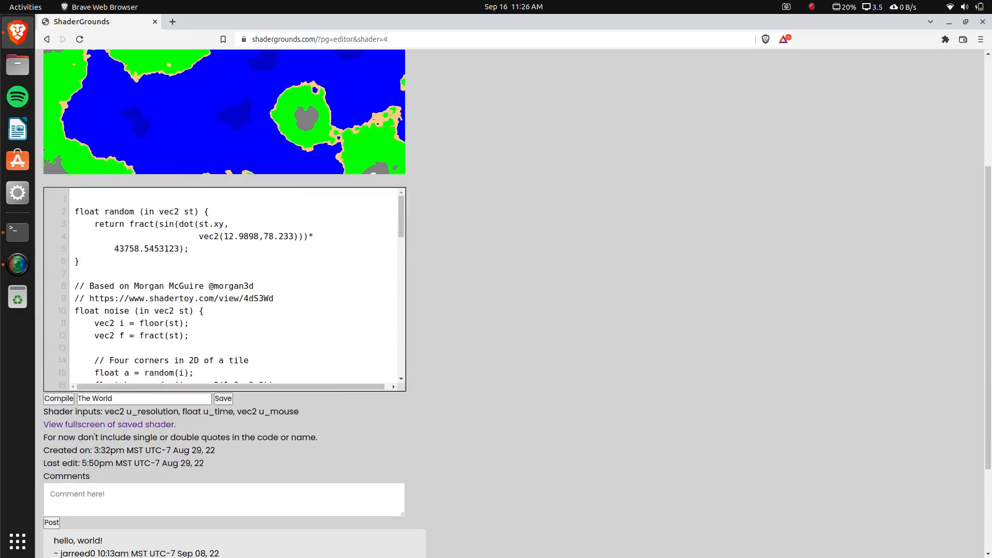
scroll(down, 3)
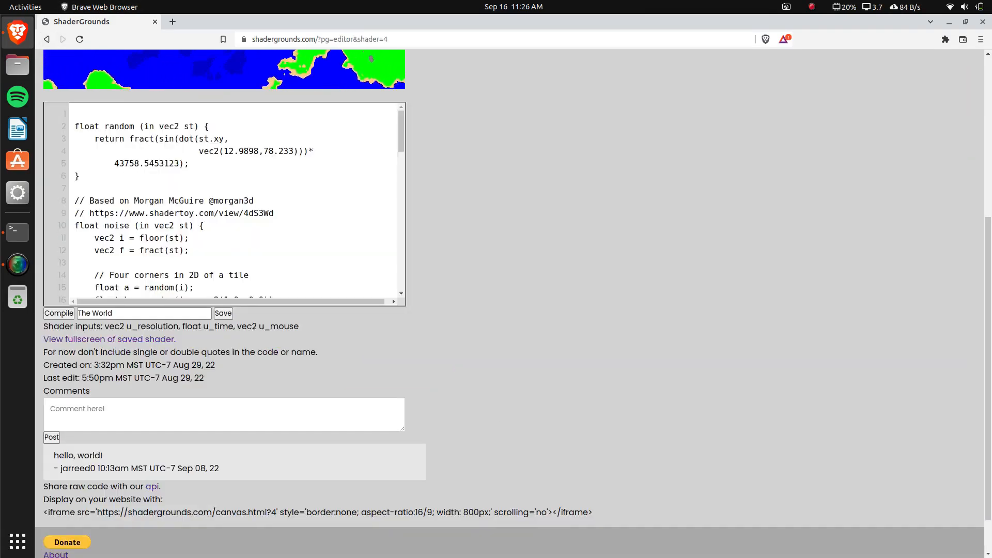
click(109, 339)
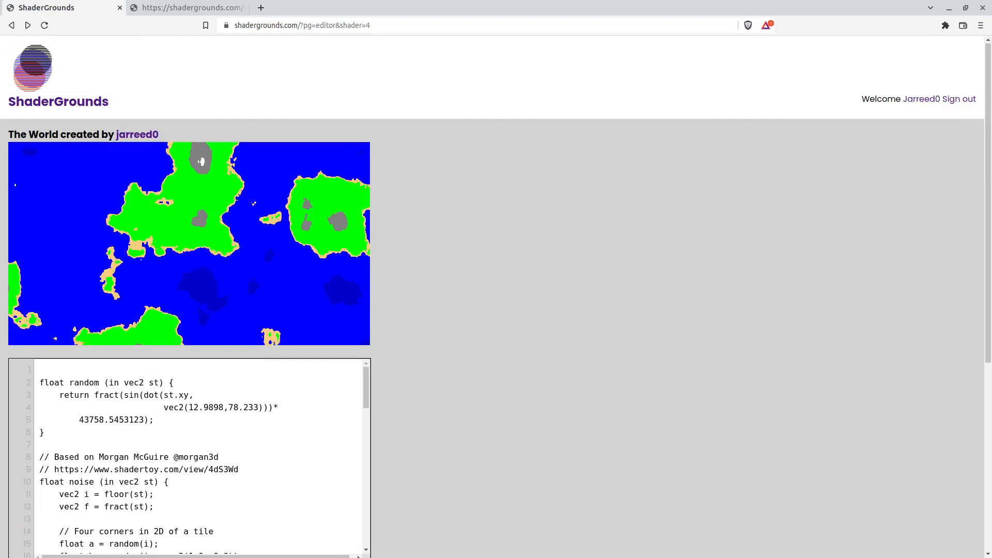
click(43, 25)
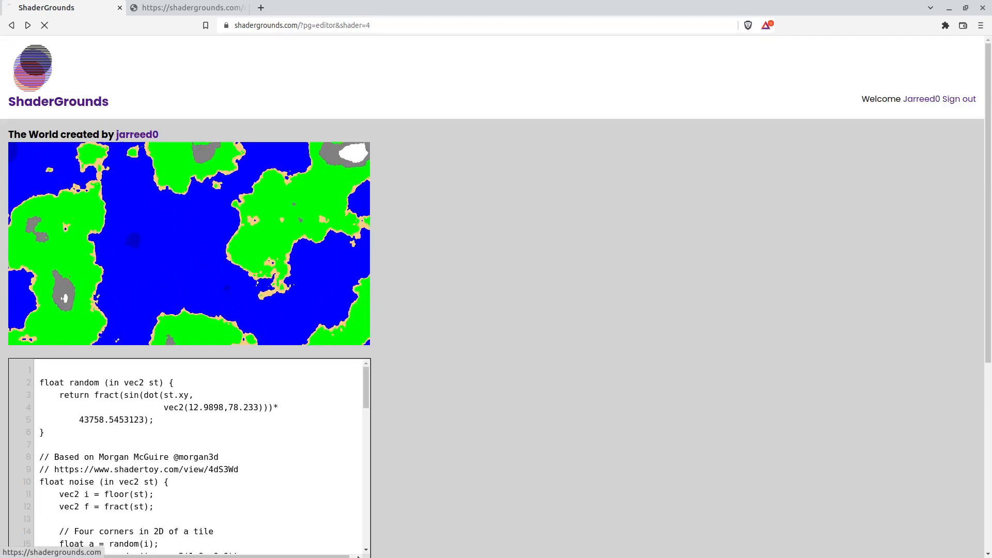
click(12, 25)
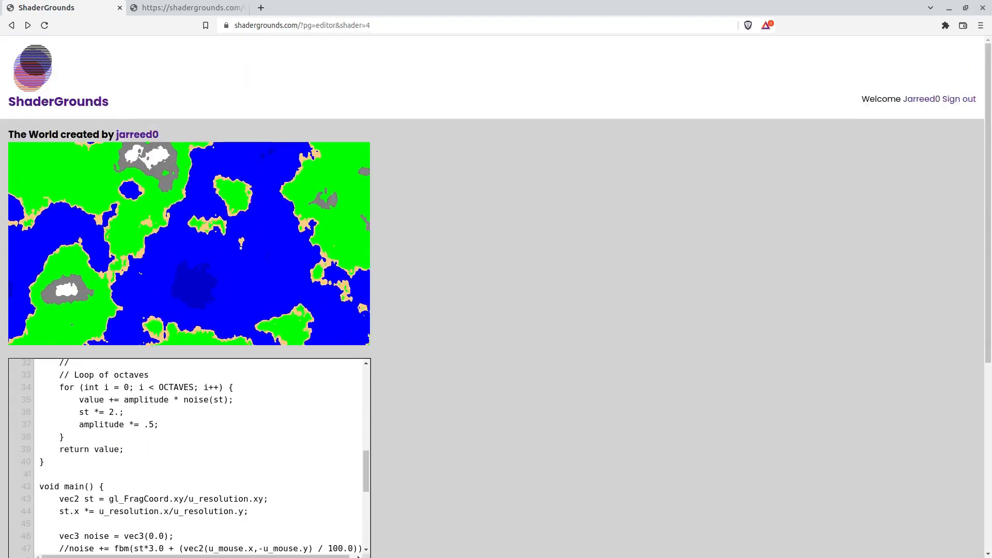
scroll(down, 3)
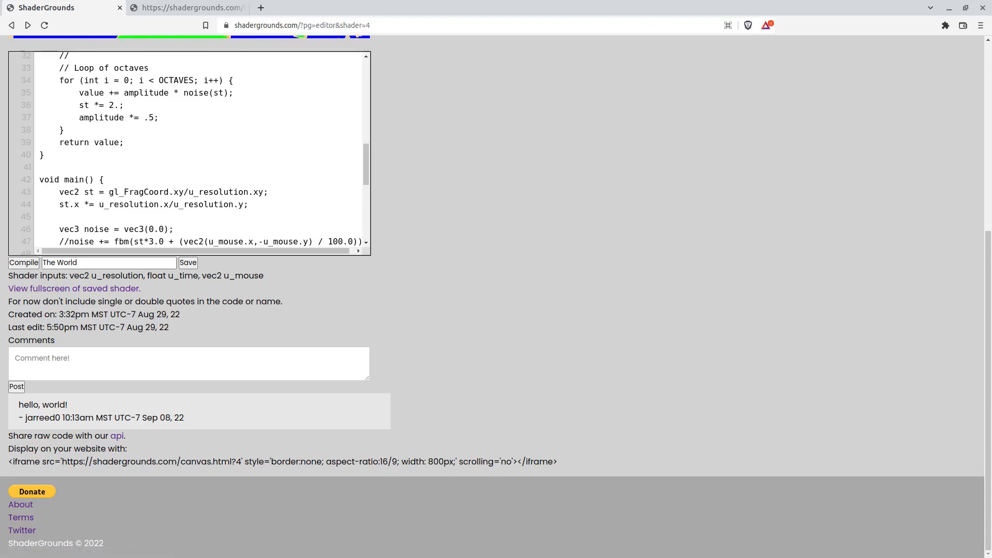
click(11, 25)
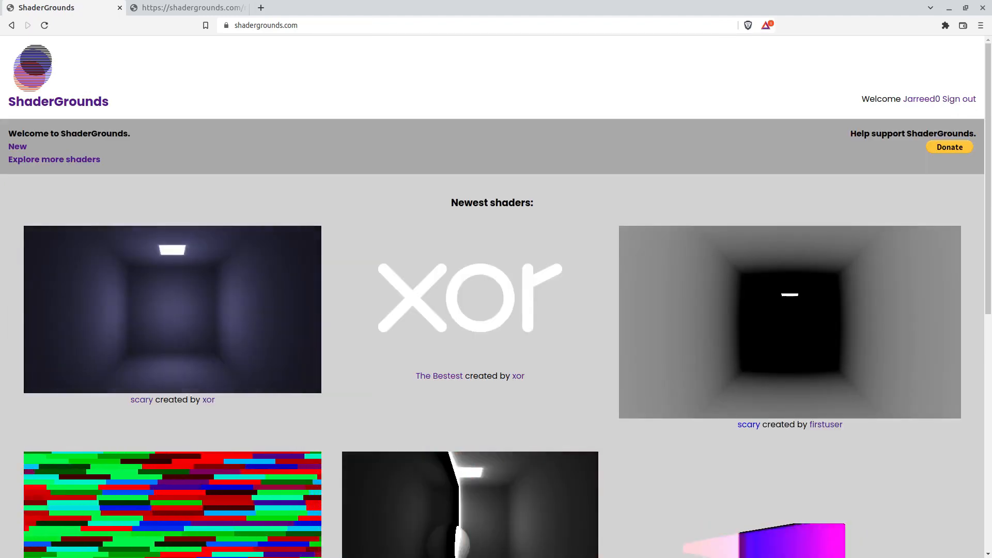
Step: Close the stray twitter.com tab, then reach the ShaderGrounds Twitter page from the footer link
text(twitter.com)
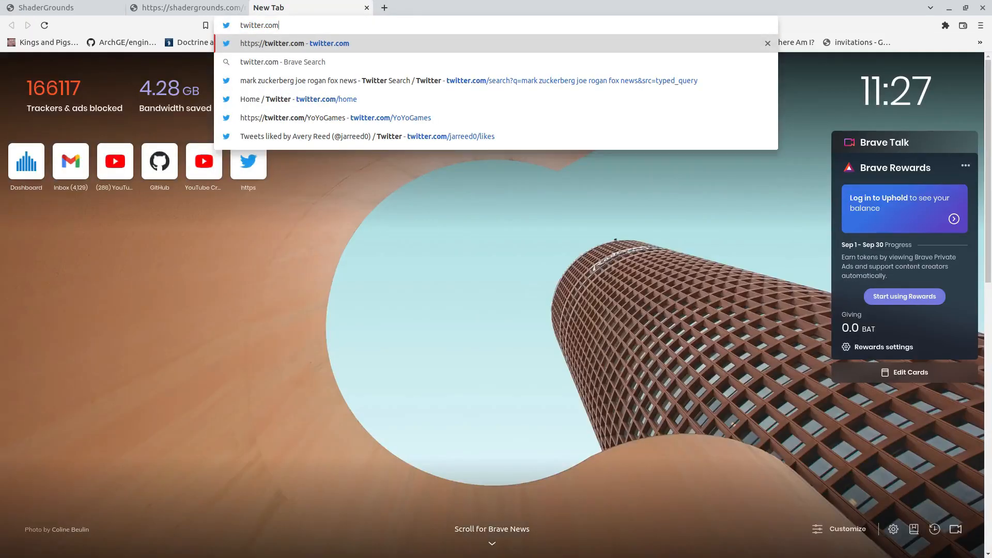
click(57, 8)
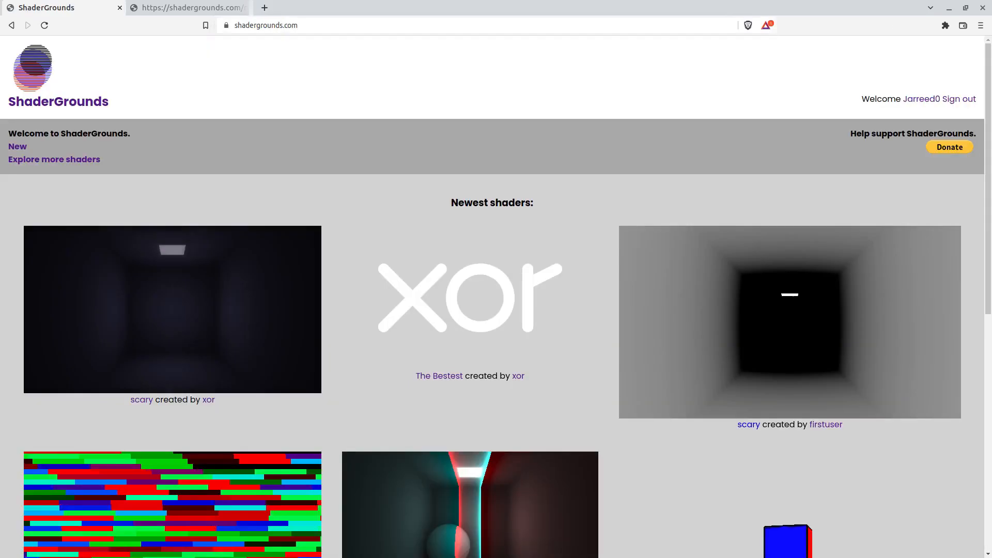
scroll(down, 3)
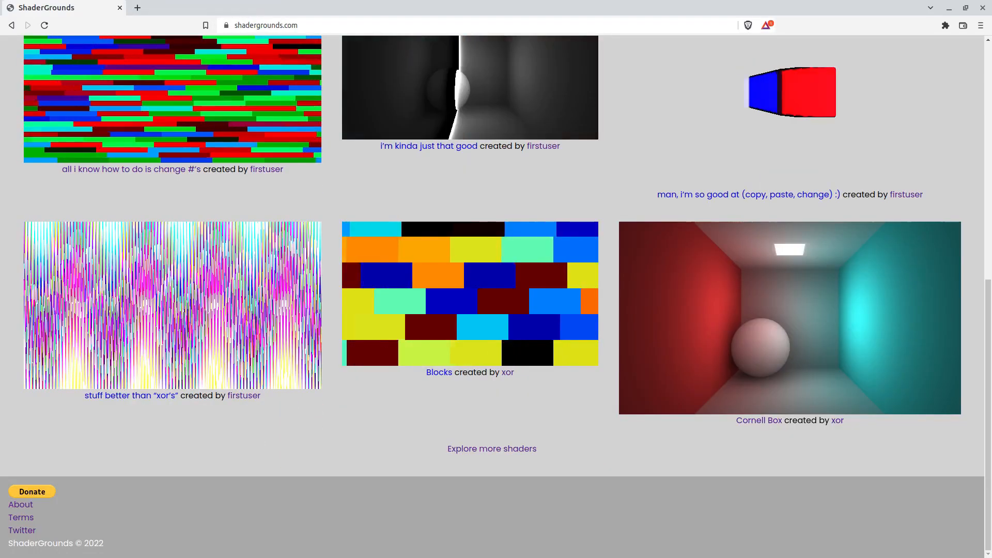
click(22, 530)
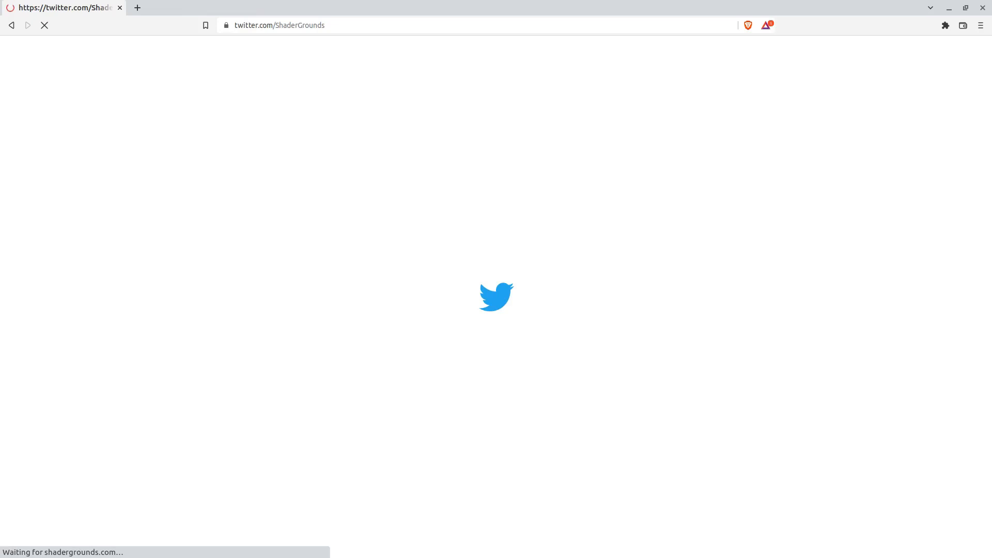